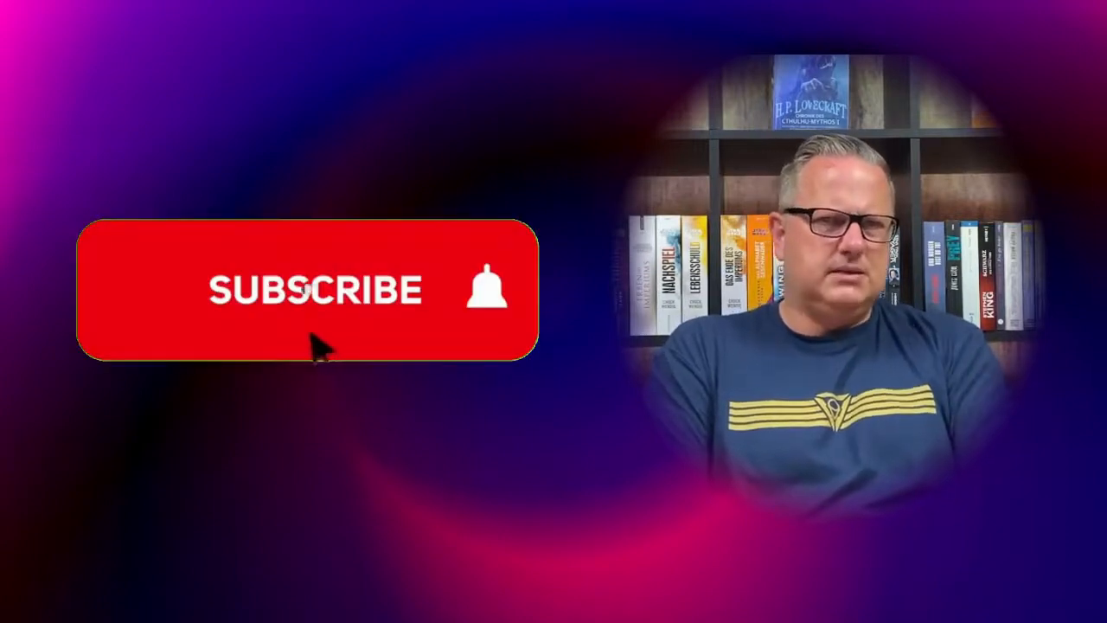
Turn the red Subscribe button grey so it reads Subscribed on the outro card
left_click(315, 291)
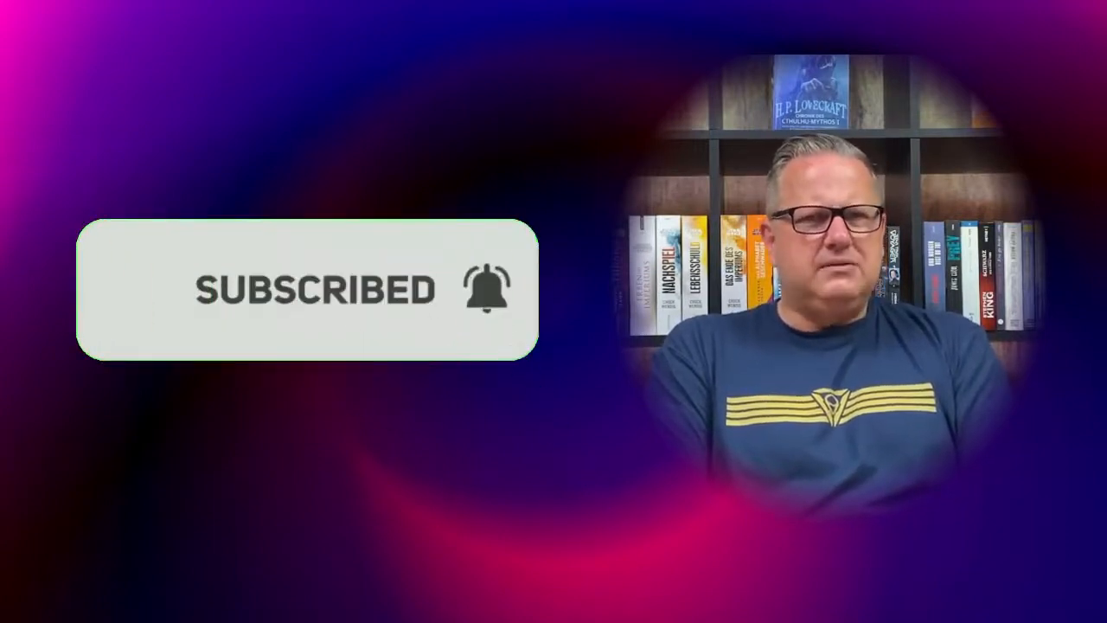